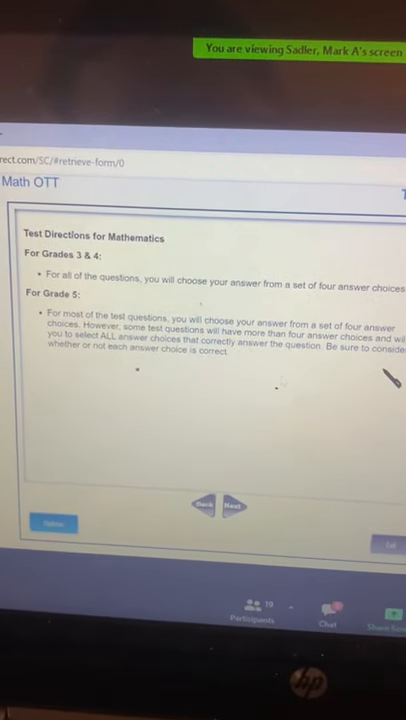
Advance from the mathematics test directions through Tools and Hints to Skipping and Reviewing Questions
{"action": "left_click", "coordinate": [232, 502]}
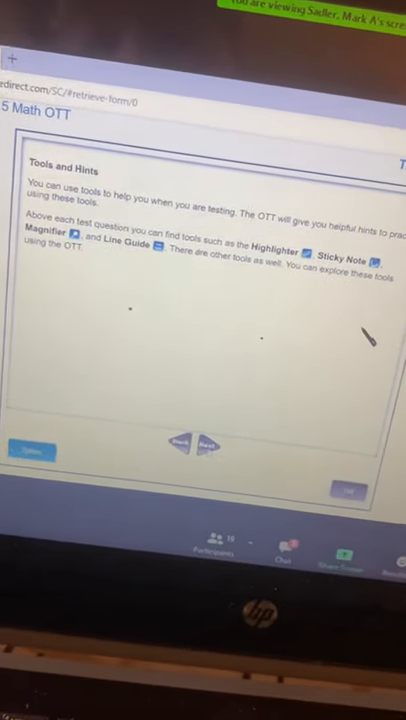
{"action": "left_click", "coordinate": [198, 448]}
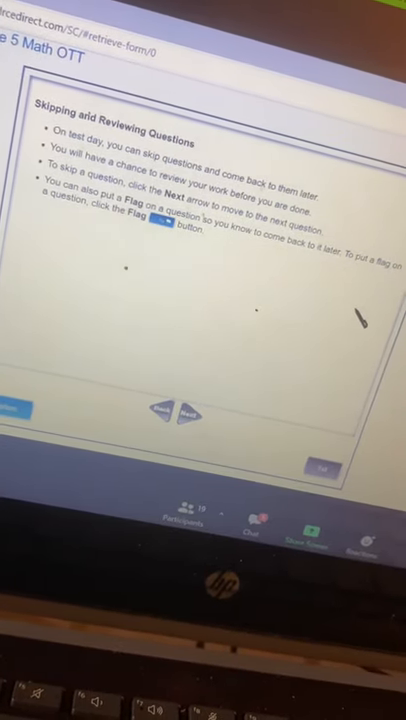
Advance through the Pause and Resume directions to the set-up check with three shaded circles
{"action": "left_click", "coordinate": [184, 414]}
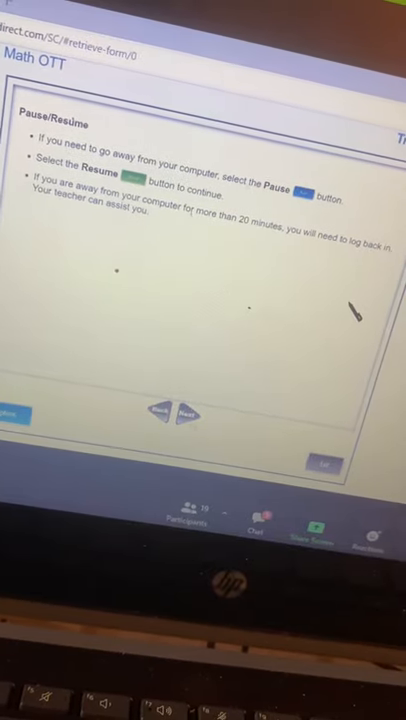
{"action": "left_click", "coordinate": [184, 410]}
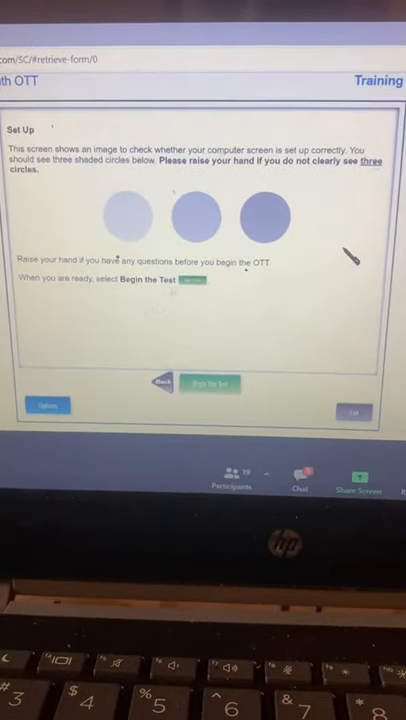
{"action": "left_click", "coordinate": [208, 384]}
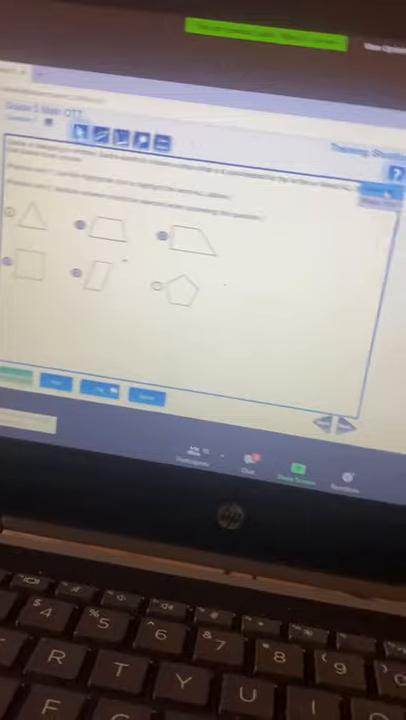
Finish the test and restart the Grade 5 Math Online Tools Training to its Welcome page
{"action": "left_click", "coordinate": [184, 156]}
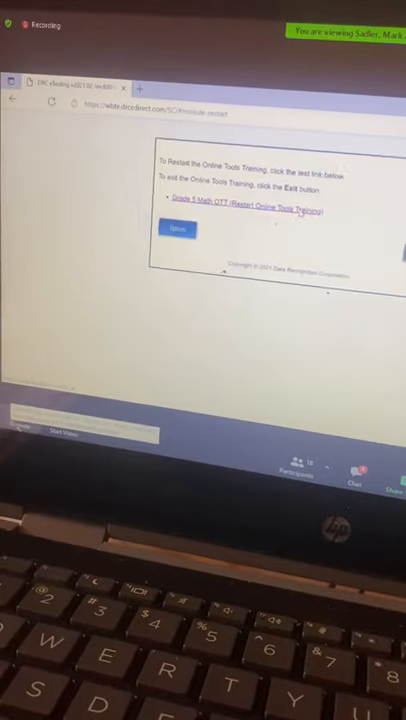
{"action": "left_click", "coordinate": [248, 210]}
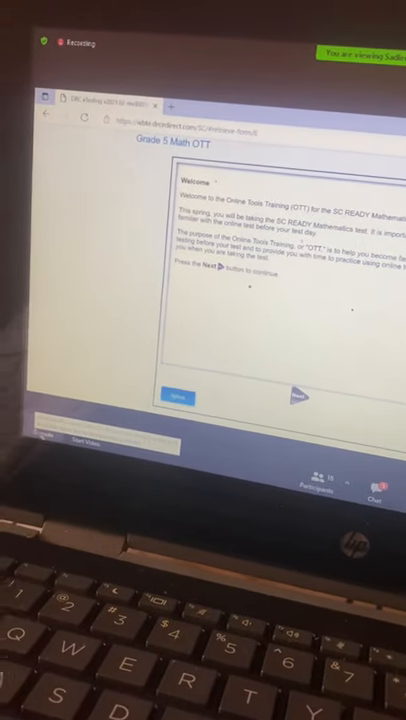